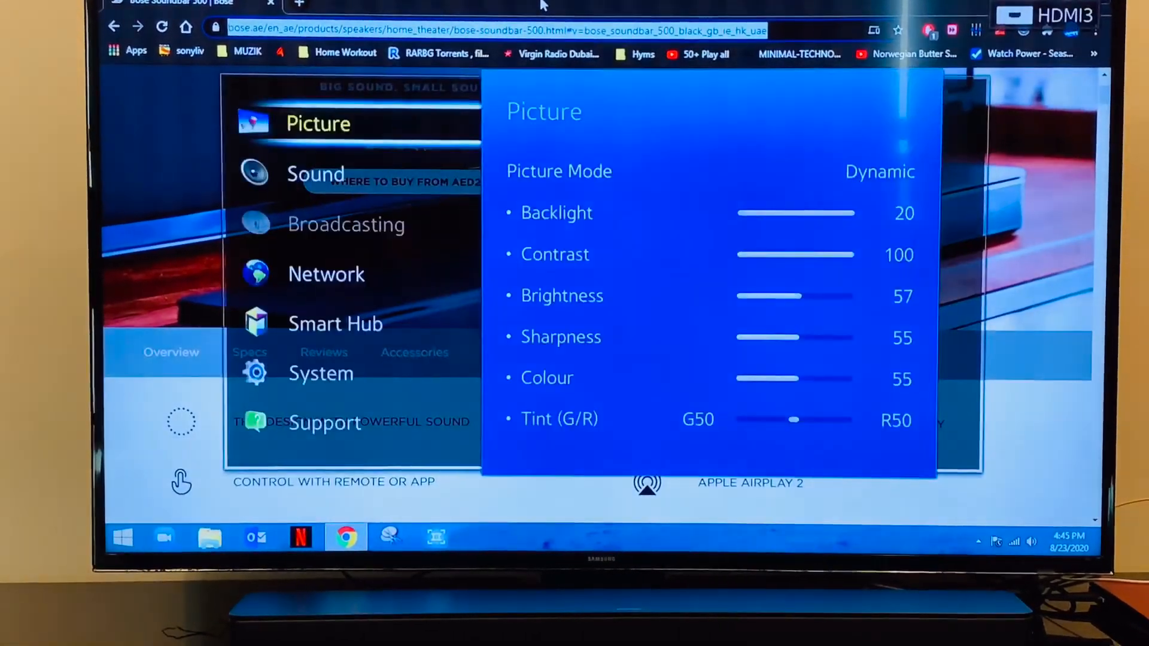
Reach Speaker Settings under Sound, showing TV Sound Output set to TV Speaker
left_click(314, 173)
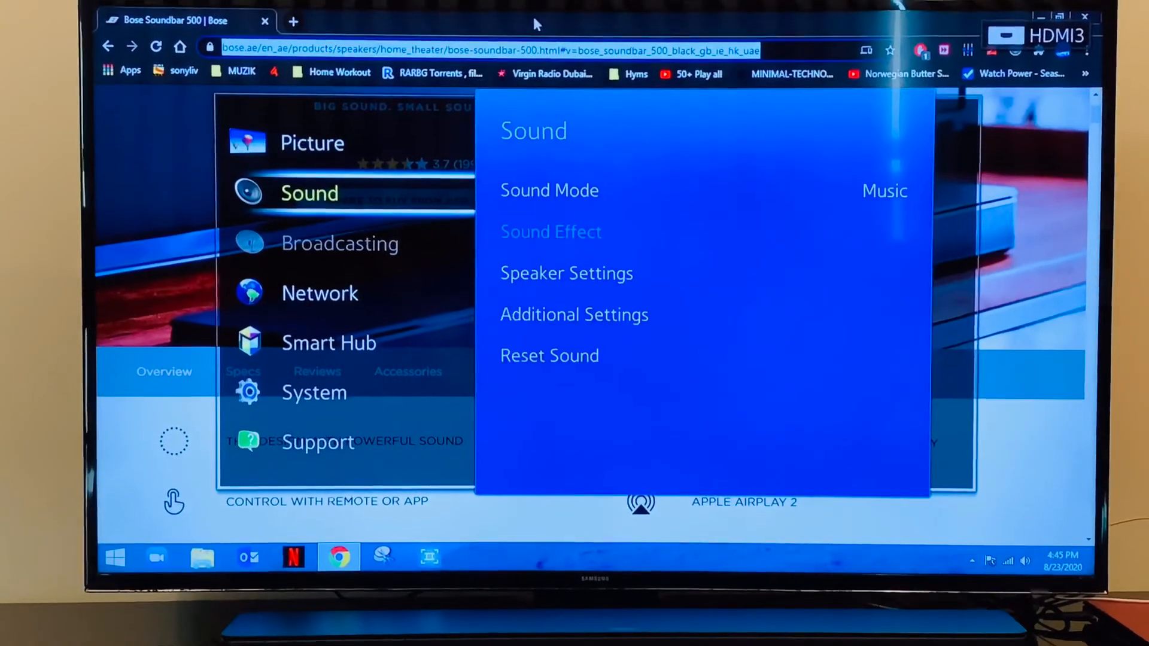
left_click(549, 190)
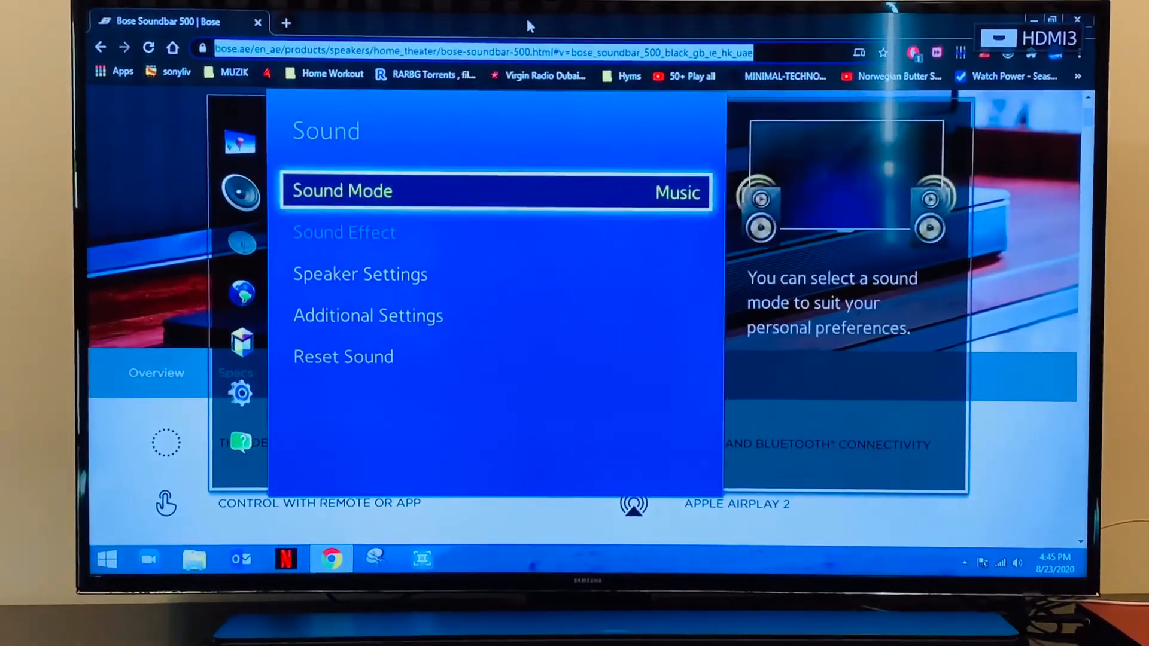
left_click(496, 192)
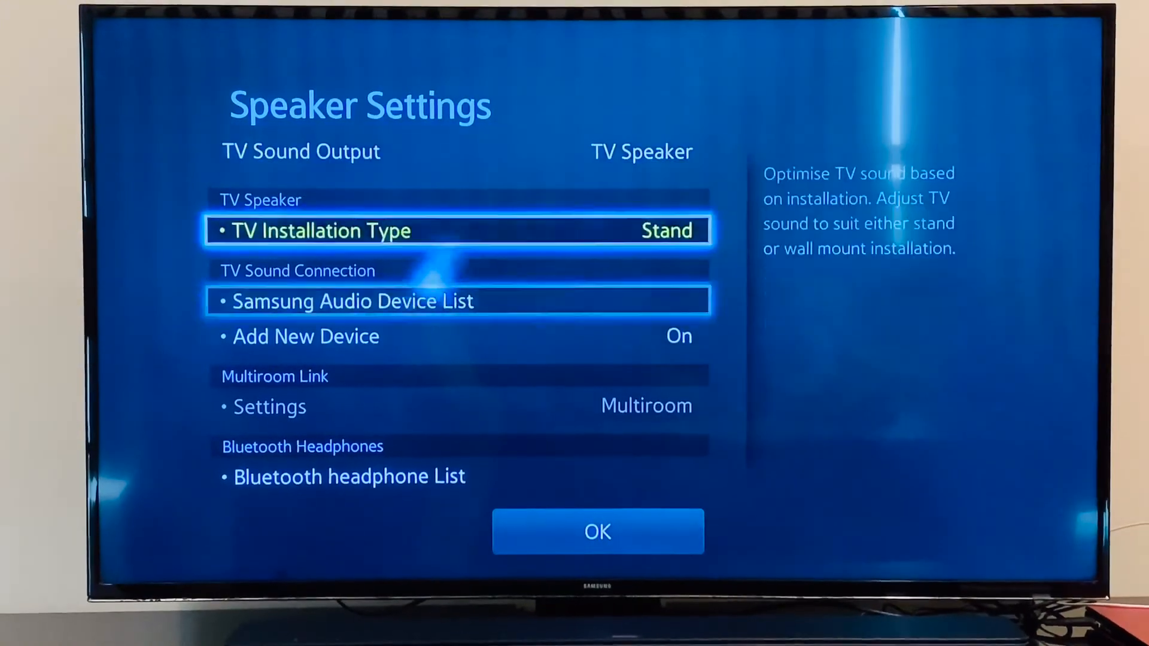
Review TV Sound Output and exit the menu back to the Bose Soundbar 500 page
left_click(641, 152)
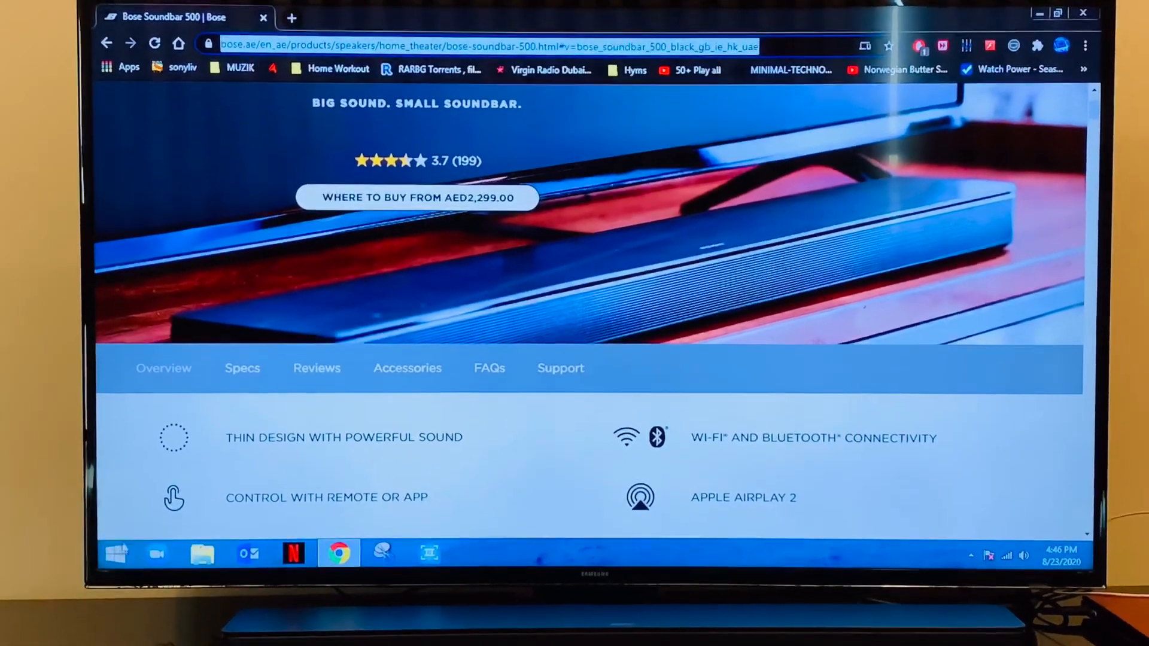
Search the Start screen for 'Sound Recorder' to list matching apps and settings
left_click(116, 551)
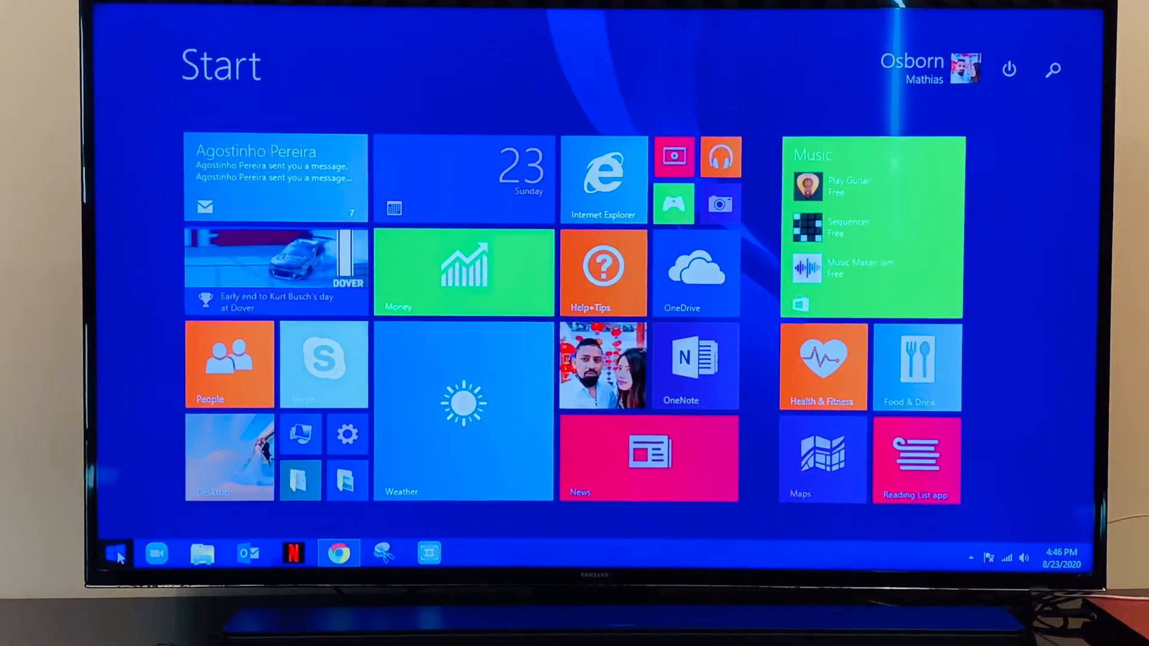
type("Sound Recorder")
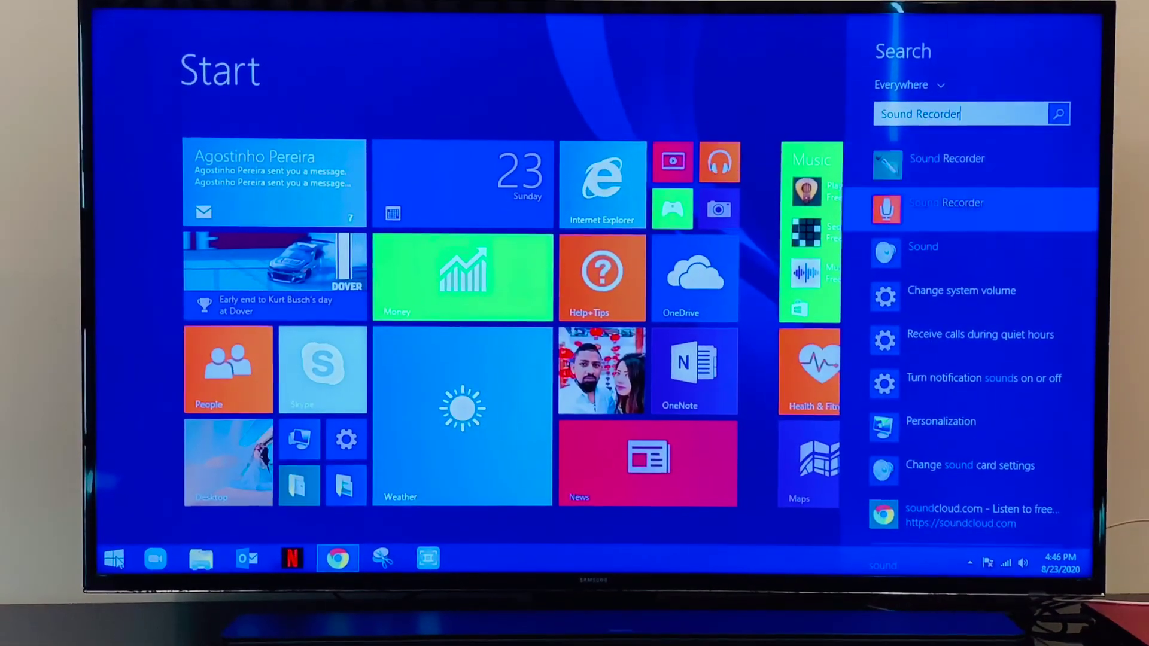